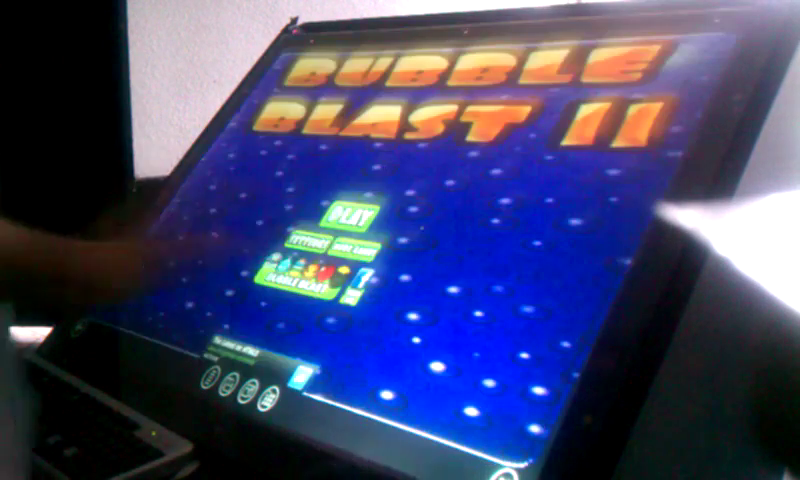
Tap Play on the Bubble Blast II title screen to reach the Puzzle/Arcade mode choice
{"action": "left_click", "coordinate": [348, 213]}
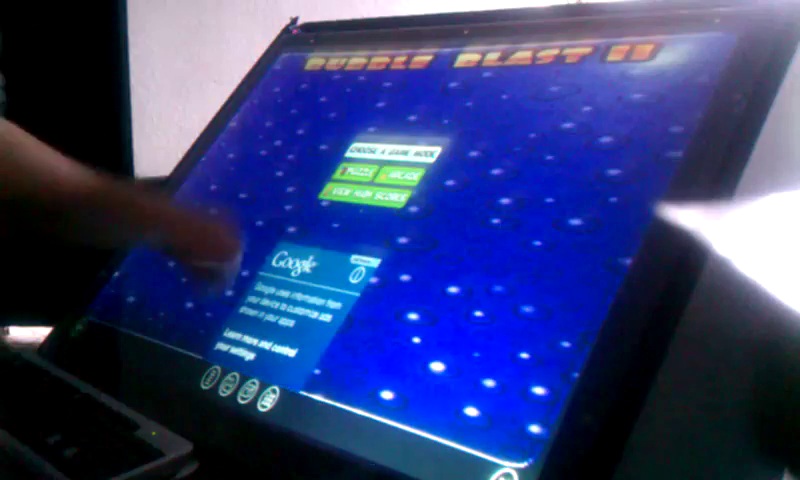